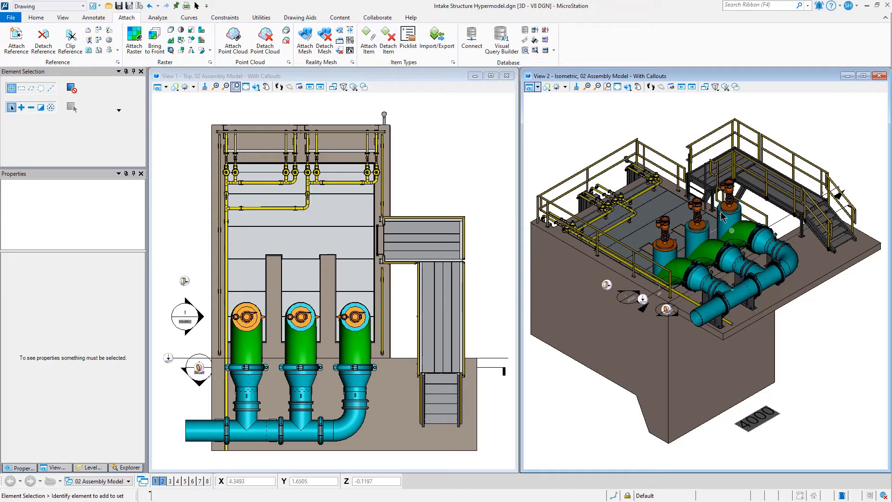
mouse_move(589, 132)
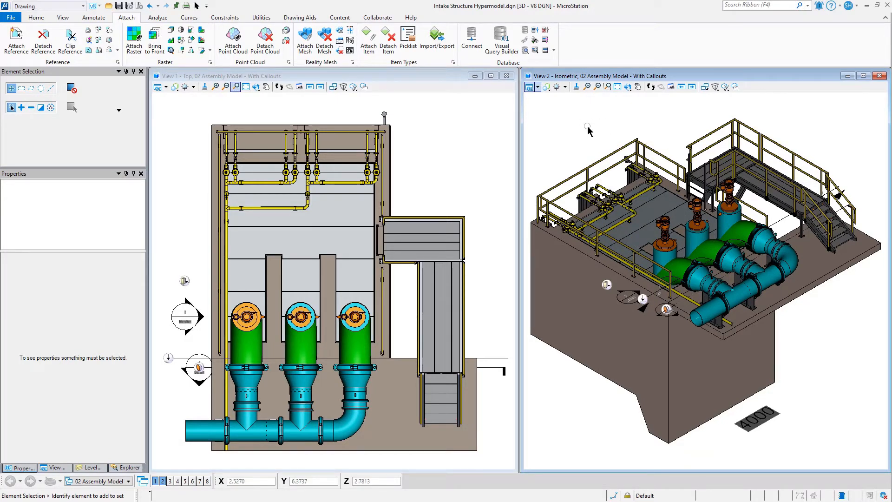
mouse_move(558, 133)
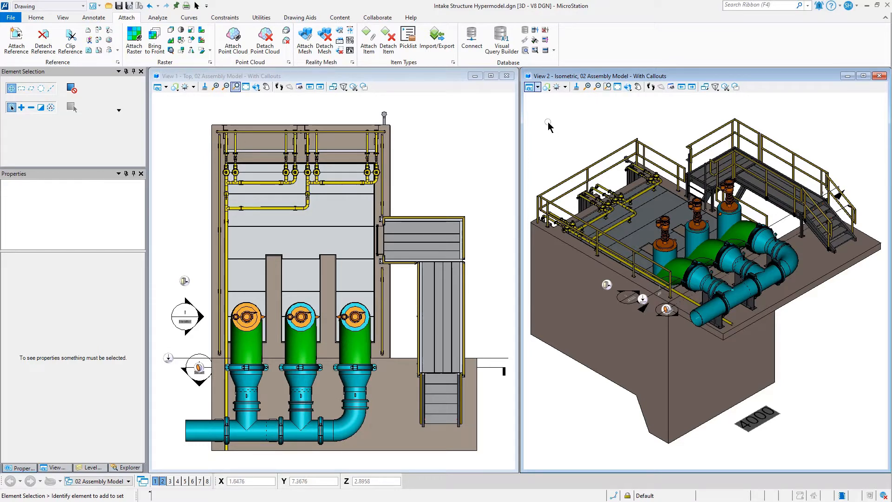
mouse_move(572, 133)
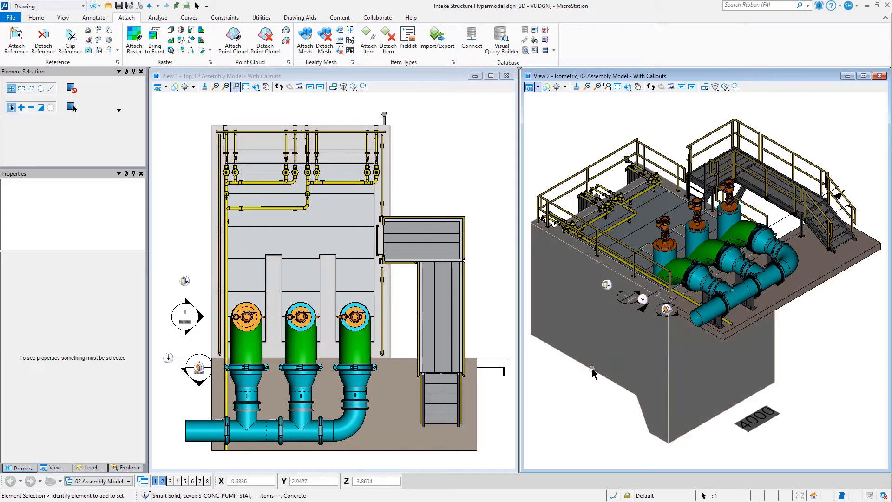
Select the large concrete block showing Concrete PSI 4000 and open its context menu.
left_click(593, 368)
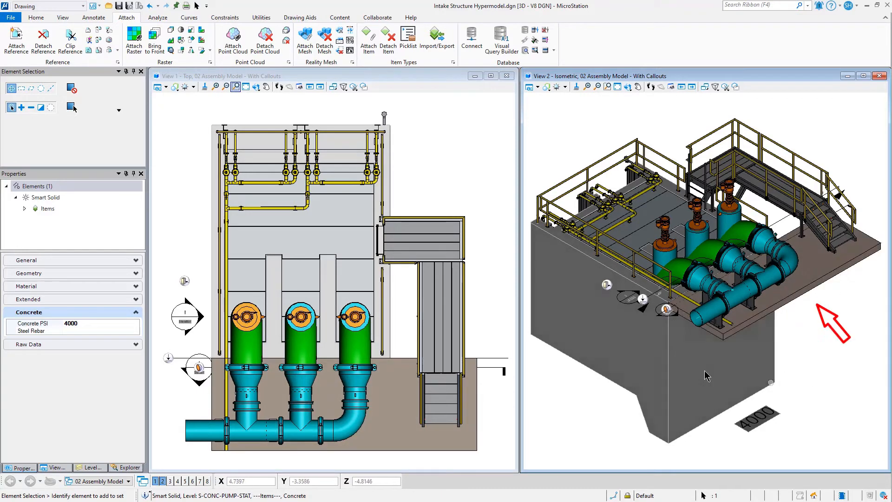
right_click(707, 375)
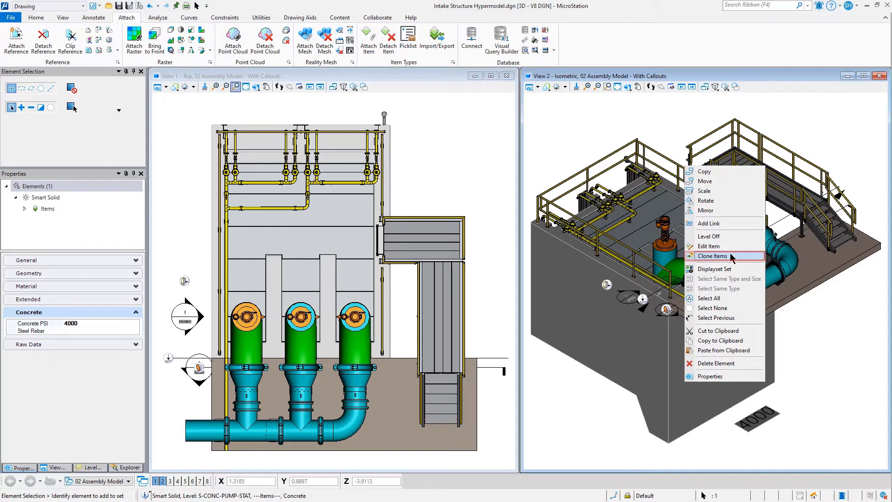
Clone the block's Concrete item (4000 PSI) onto the platform slab.
left_click(712, 255)
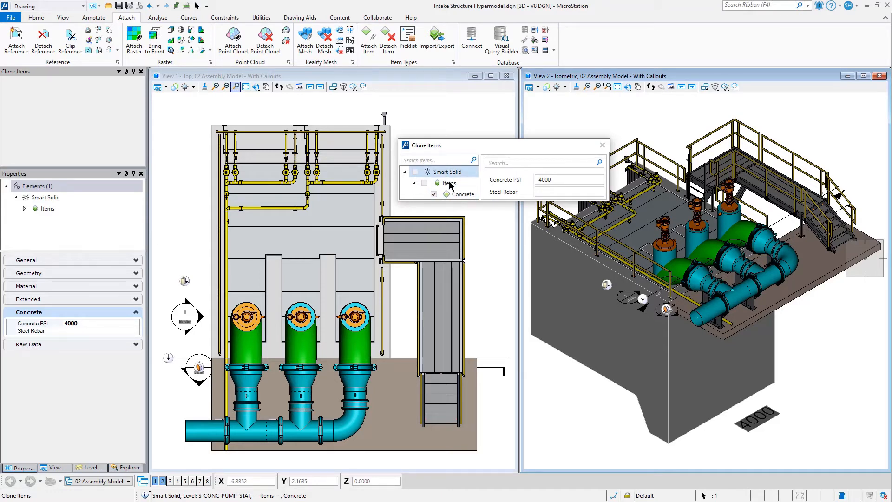
left_click(435, 160)
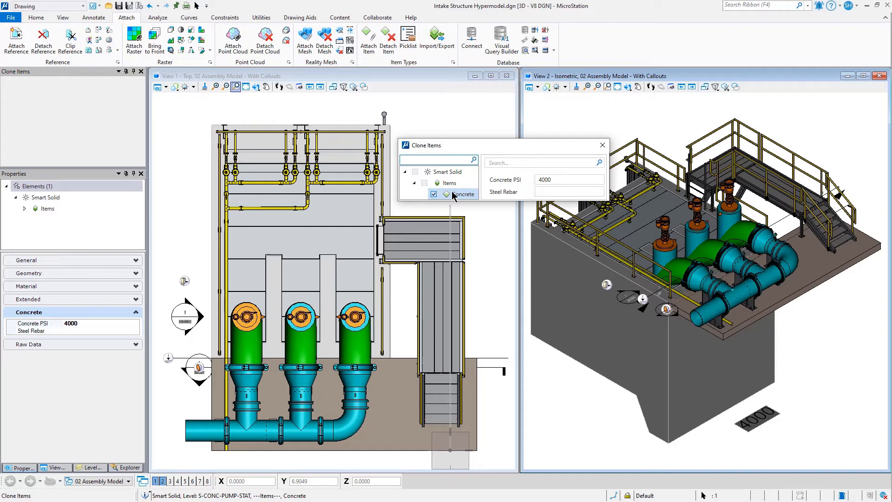
left_click(569, 179)
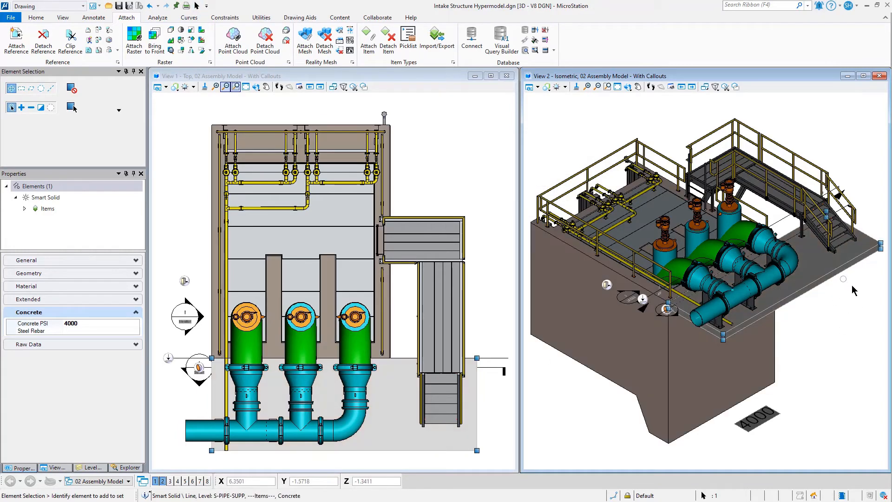
left_click(71, 323)
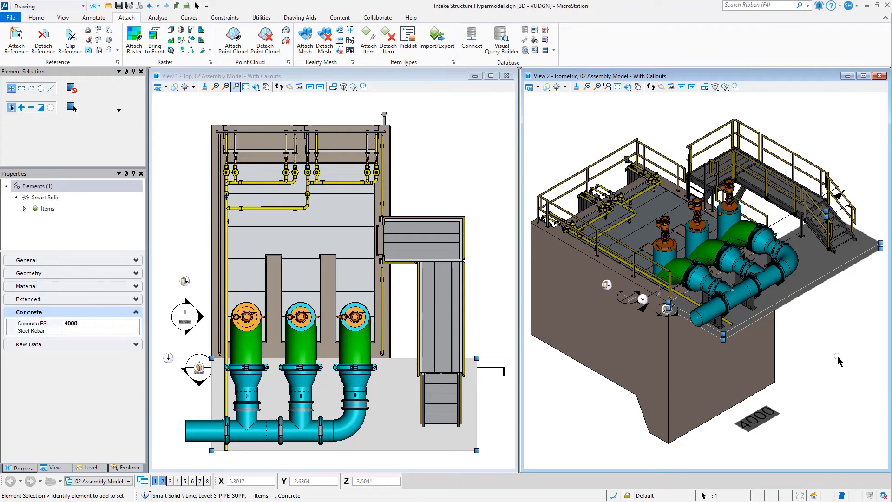
mouse_move(816, 362)
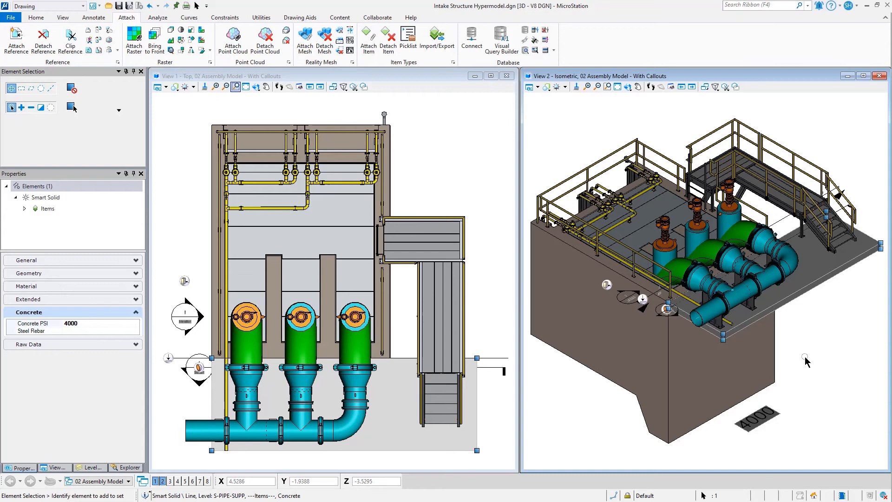
mouse_move(855, 367)
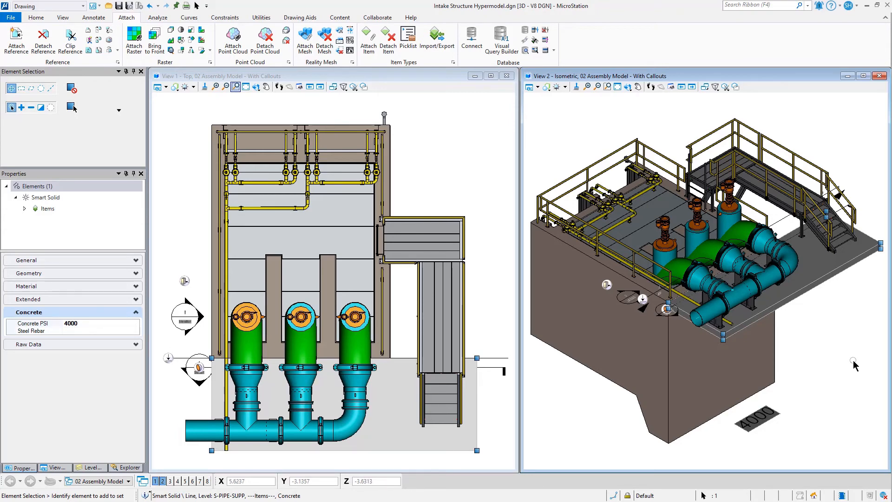